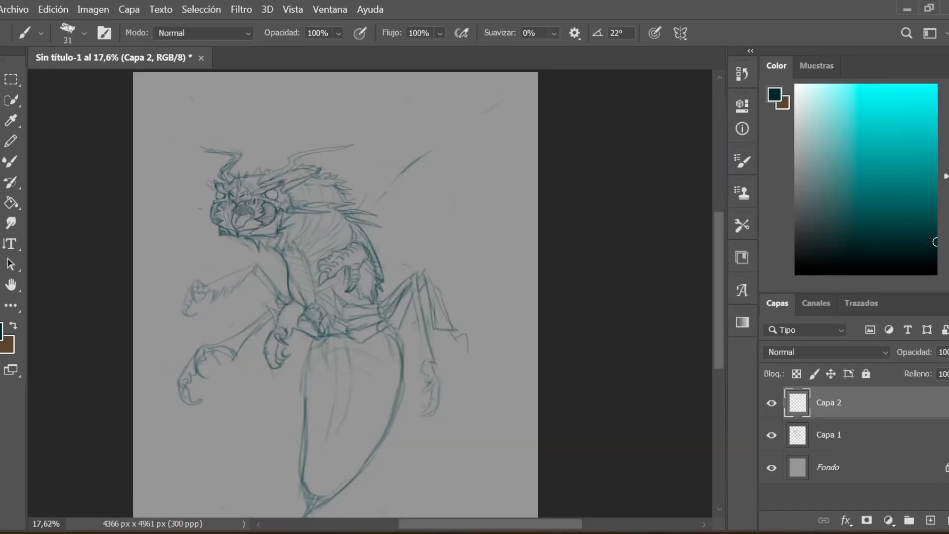
Step: Redraw the wasp-dragon sketch with firmer lines on the older layer and enlarge the canvas
left_click(851, 434)
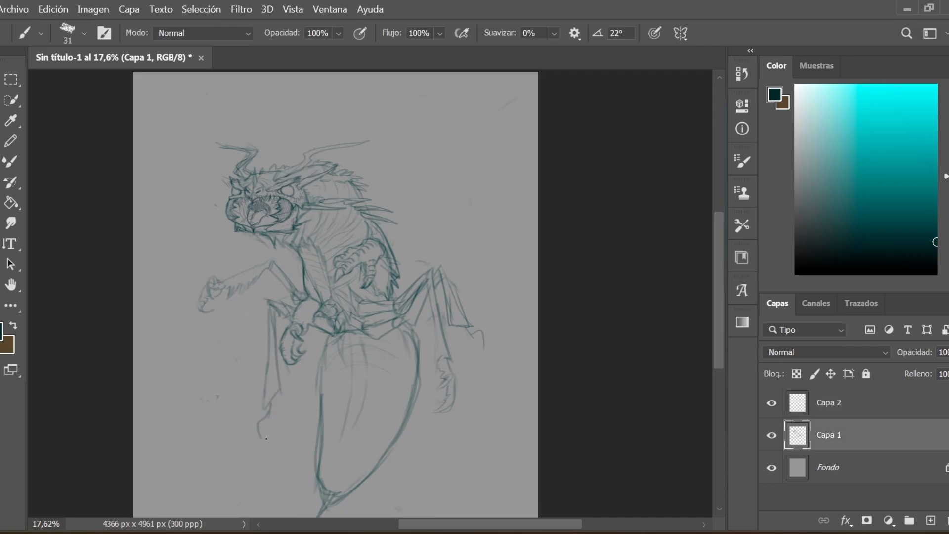
left_click(828, 402)
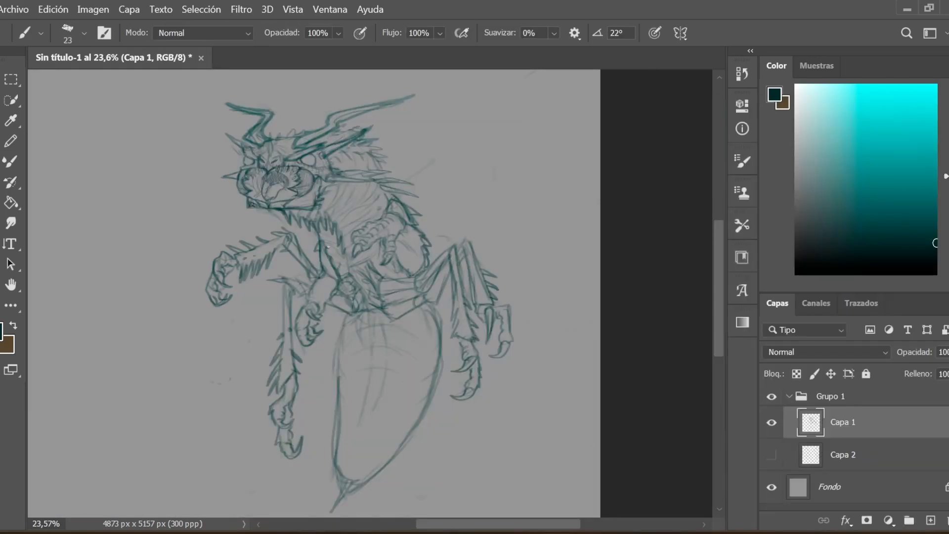
left_click(84, 32)
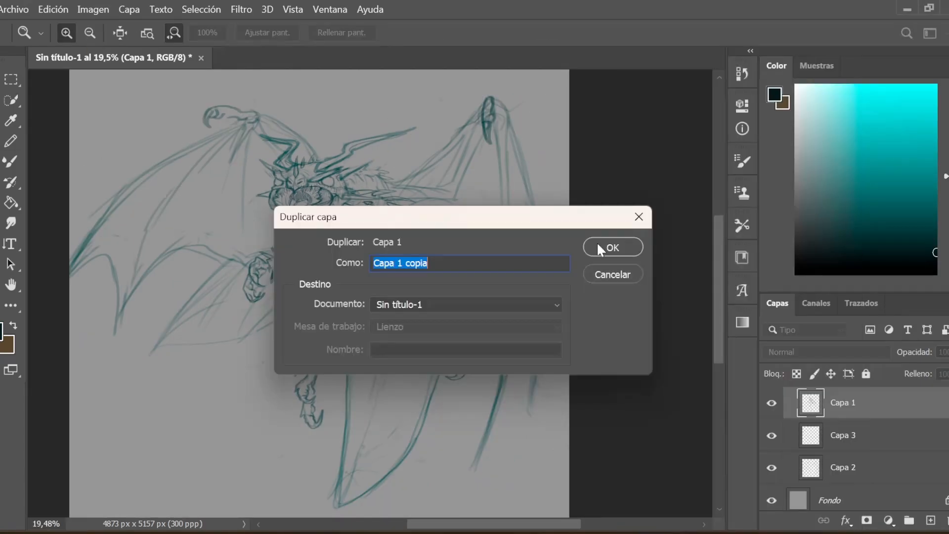
Step: Duplicate the sketch layer before blocking in the dark brown body and purple eyes
left_click(613, 247)
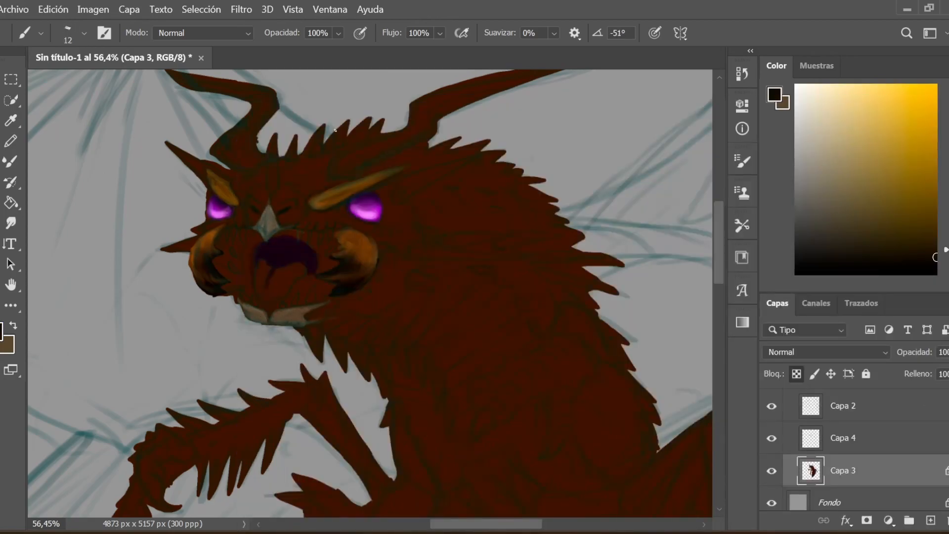
Step: Paint tan head highlights, mouth detail and shade the left horn on the layer above the base colours
left_click(842, 438)
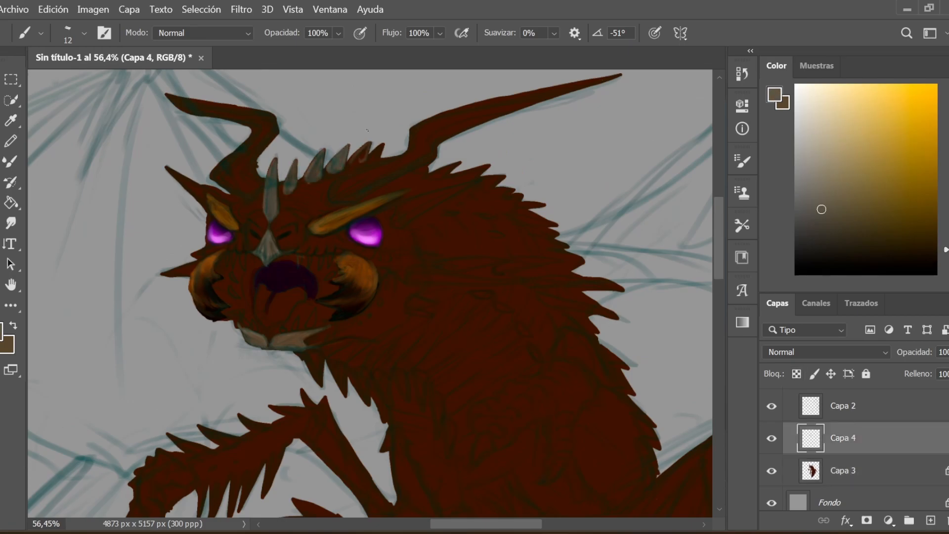
left_click(845, 470)
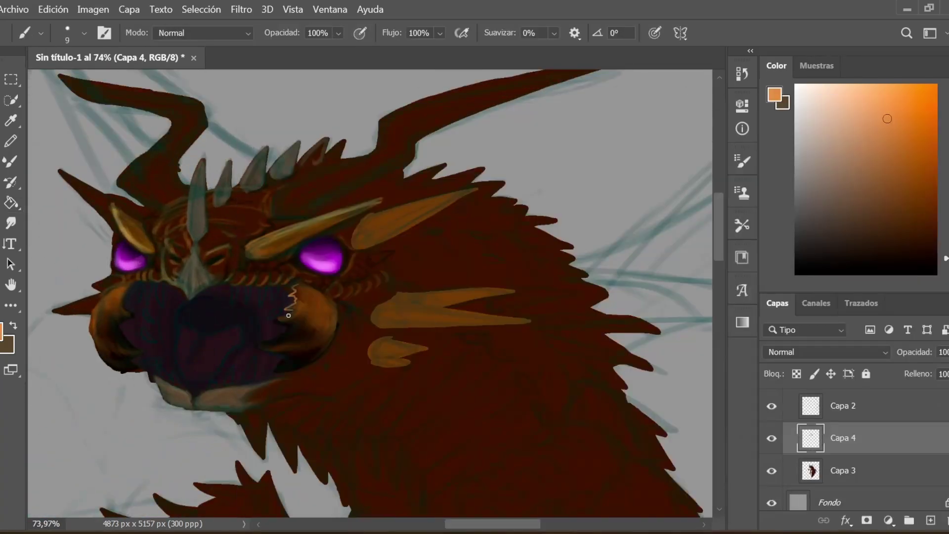
left_click(842, 470)
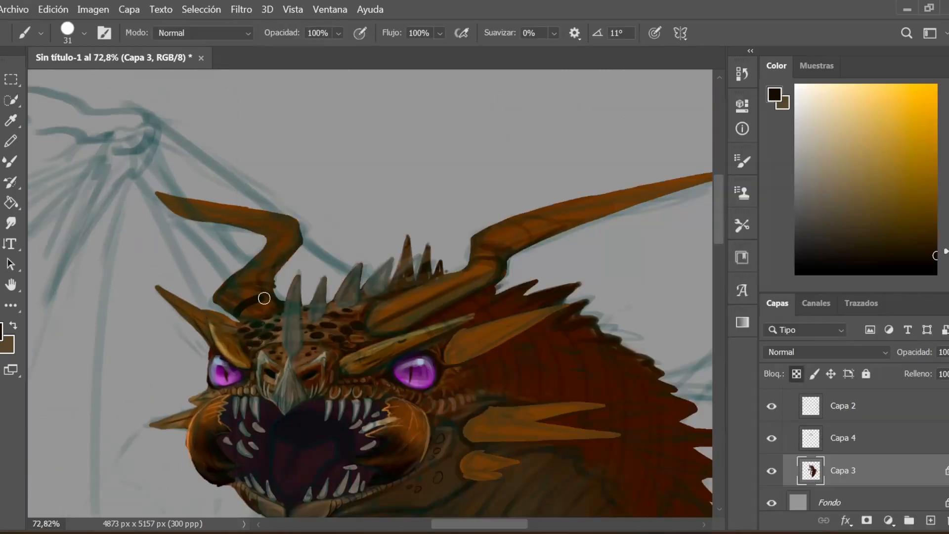
left_click_drag(264, 297, 279, 305)
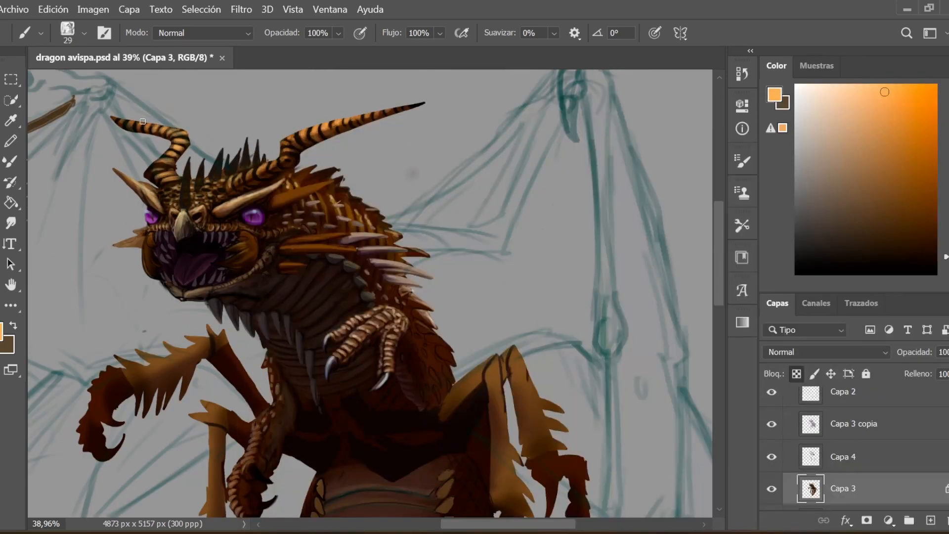
Step: Refine the tiger-striped horns and add scale highlights across the head
left_click(853, 423)
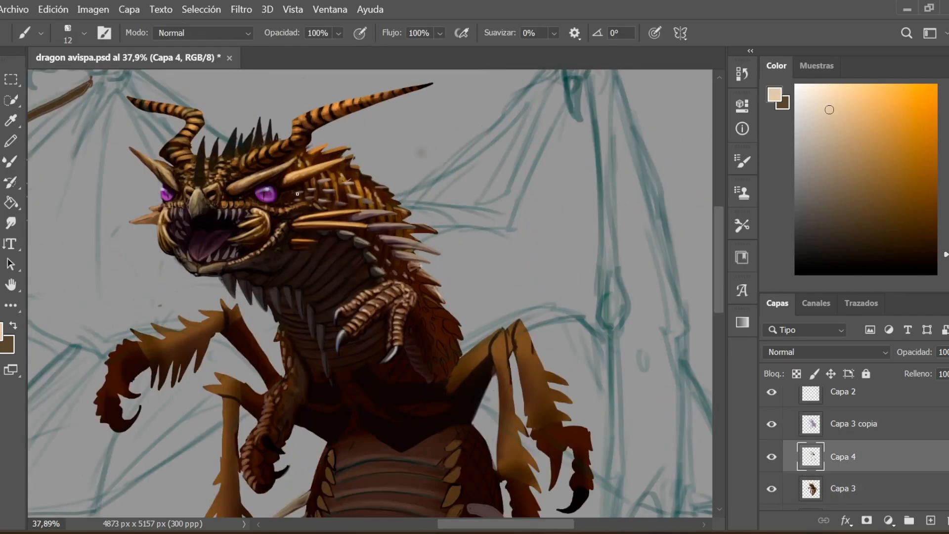
left_click(854, 423)
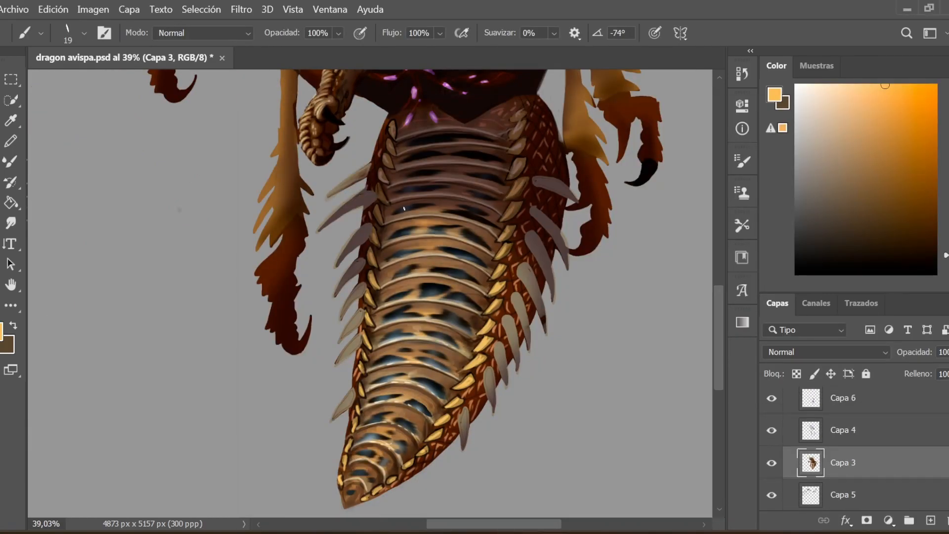
Step: Detail the segmented abdomen plates with orange and blue tones on Capa 3
left_click(842, 430)
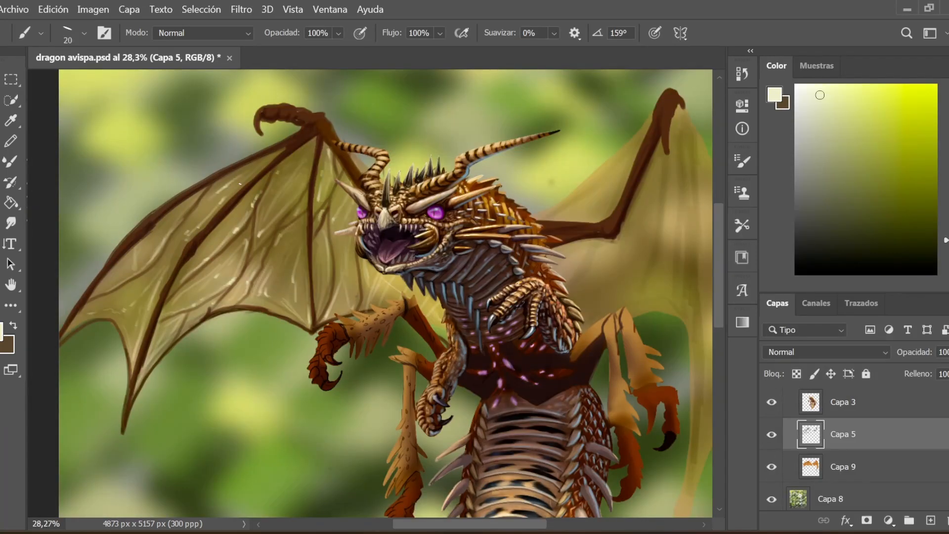
Step: Paint light yellow highlights on the translucent wing membrane
left_click(771, 434)
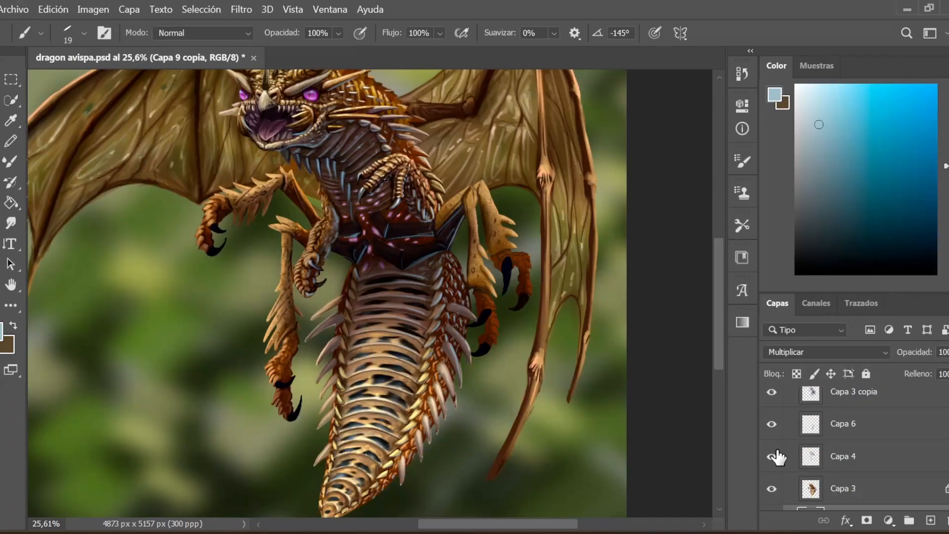
Step: Return to the main body layer Capa 3 for final touch-ups
left_click(853, 488)
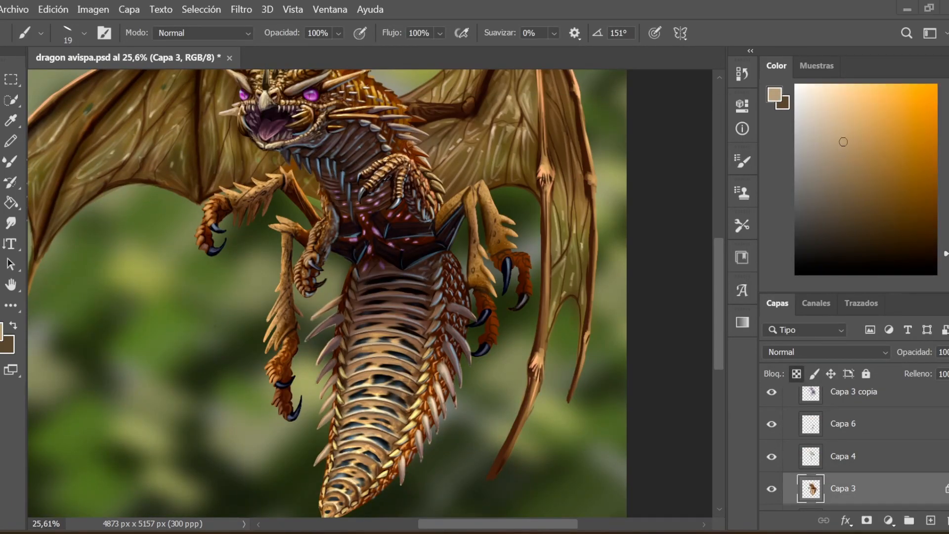